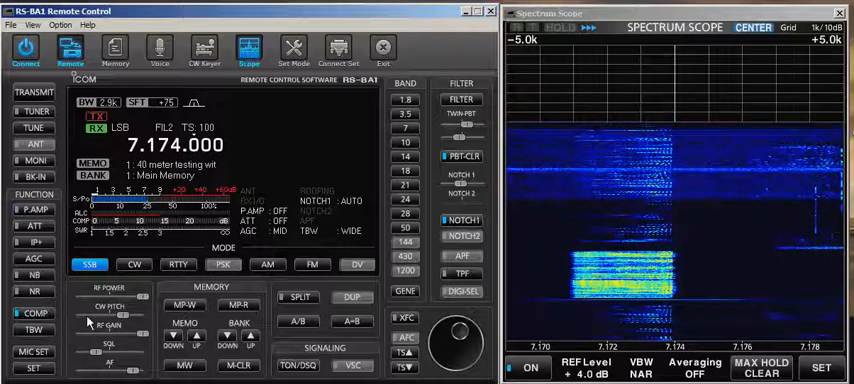
Switch the receive filter from FIL2 to FIL3 on 7.174.000 LSB
left_click(460, 99)
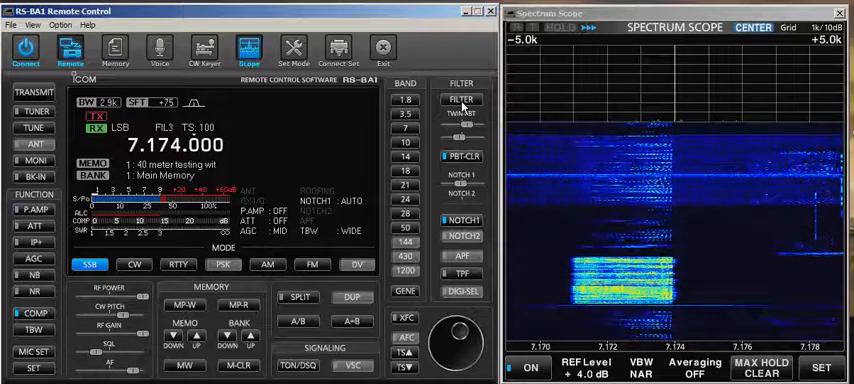
Drag the FIL3 bandwidth slider out through 2.6k to 3.6k, then open the NR level panel
left_click(460, 99)
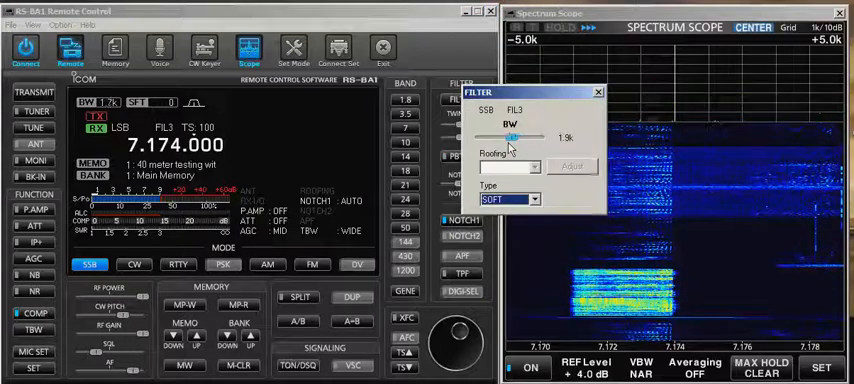
left_click_drag(510, 136, 520, 136)
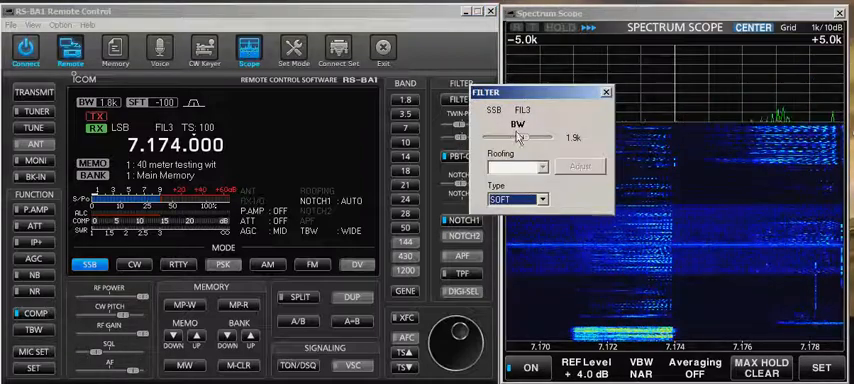
left_click_drag(510, 133, 533, 133)
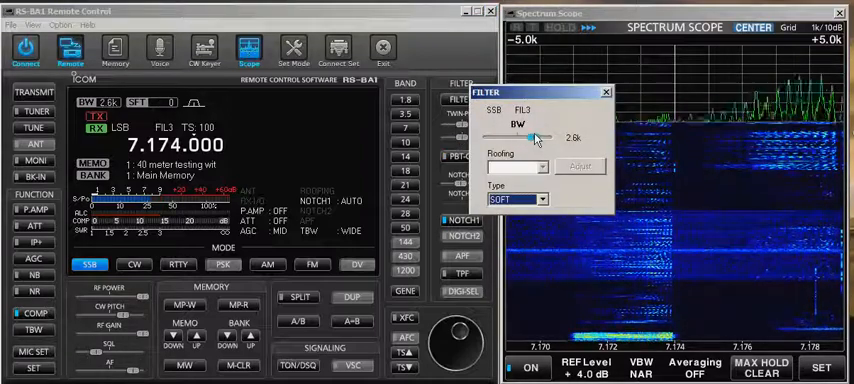
left_click_drag(512, 134, 560, 134)
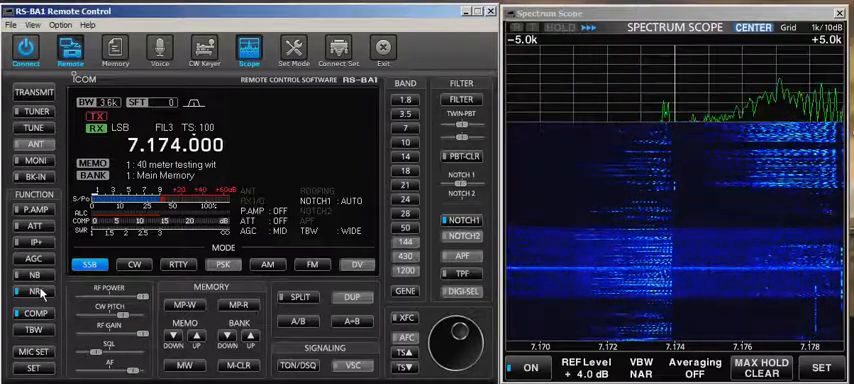
left_click(38, 291)
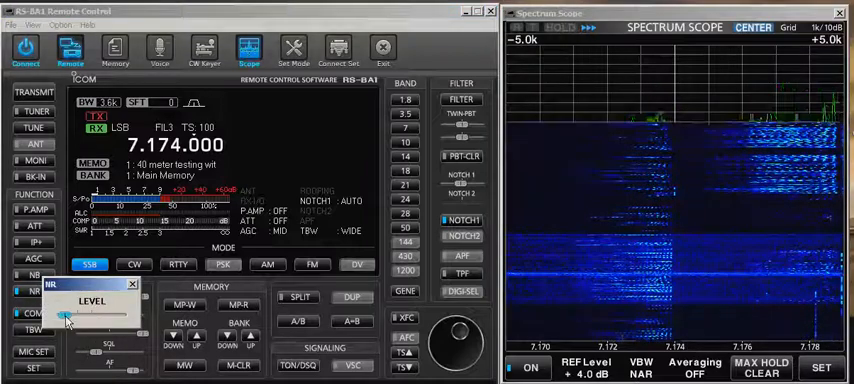